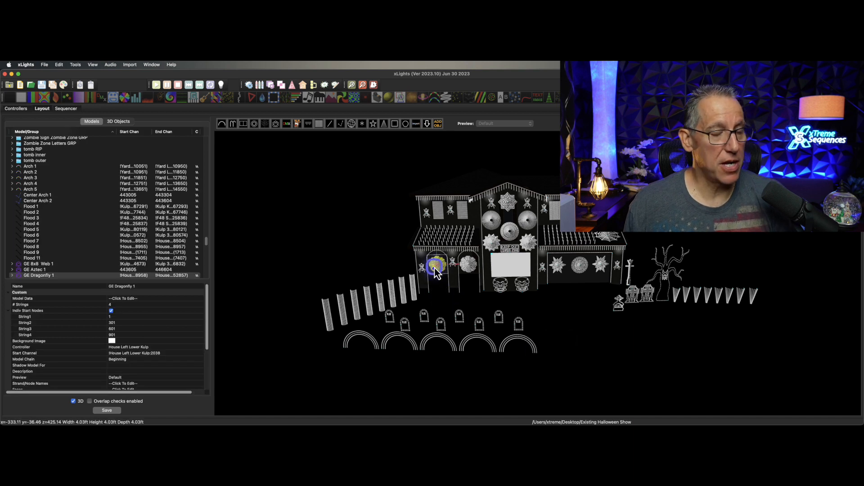
Export GE Dragonfly 1 as an .xmodel, including the Dragon Fly Spider and Dragonfly Arch groups.
right_click(434, 269)
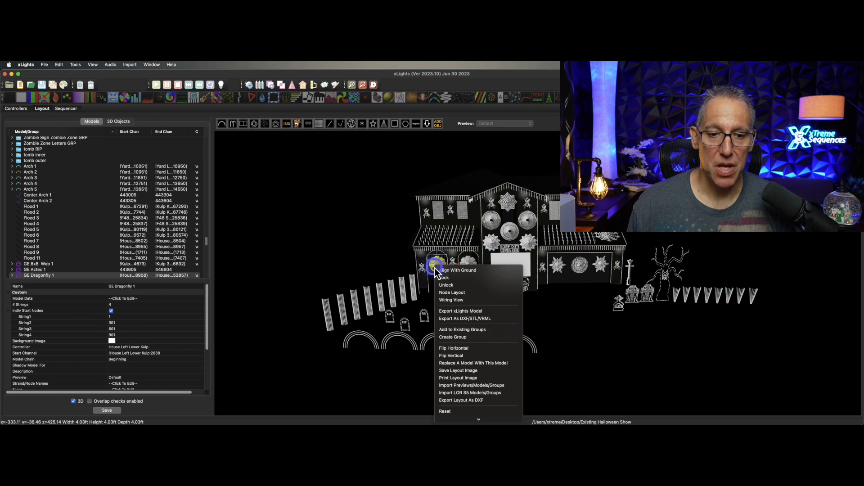
mouse_move(469, 319)
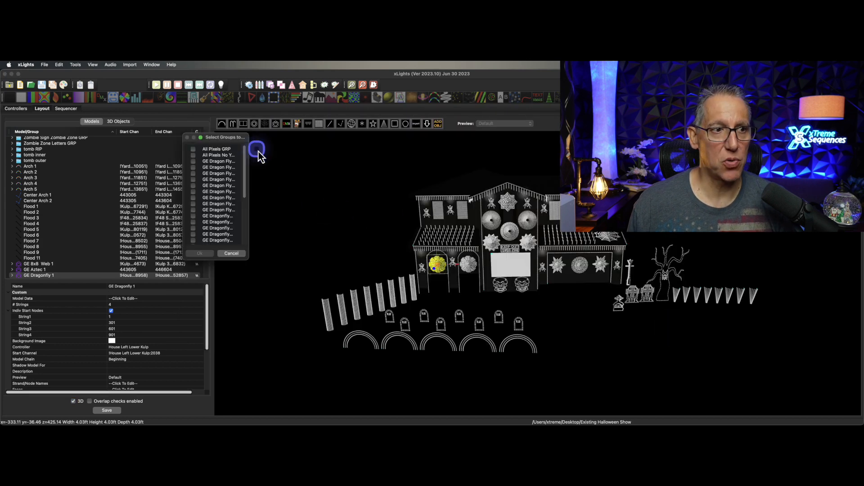
drag(221, 138, 363, 131)
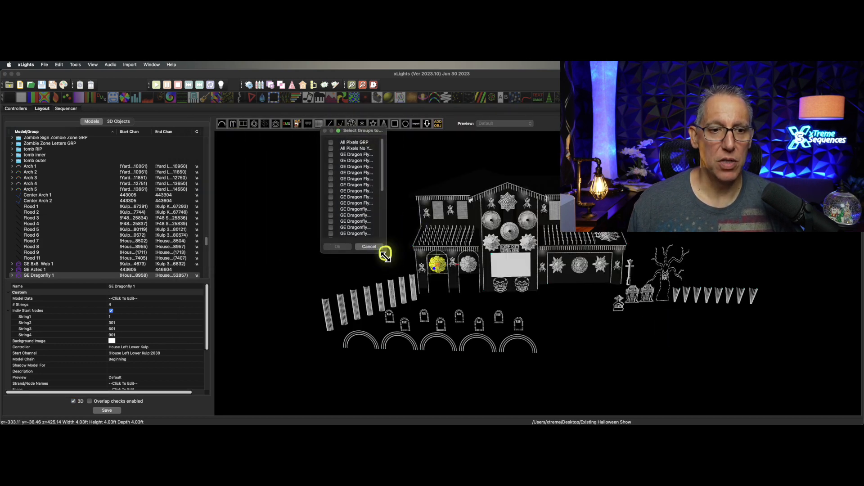
click(331, 143)
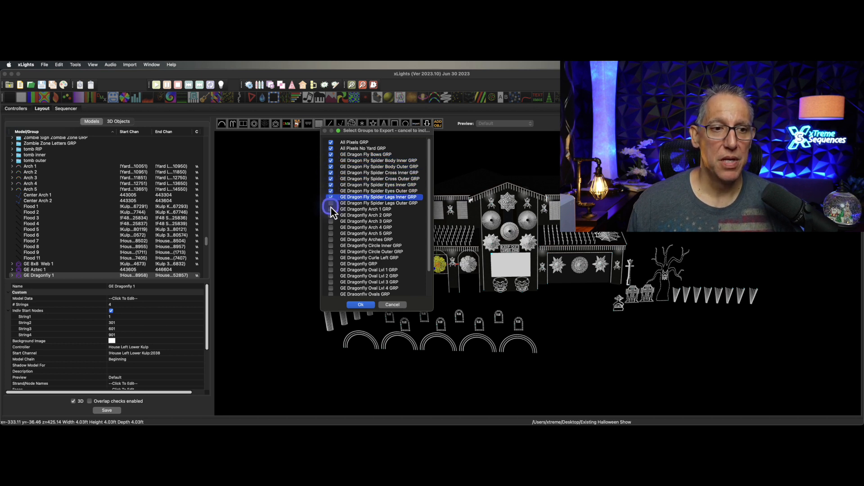
click(331, 221)
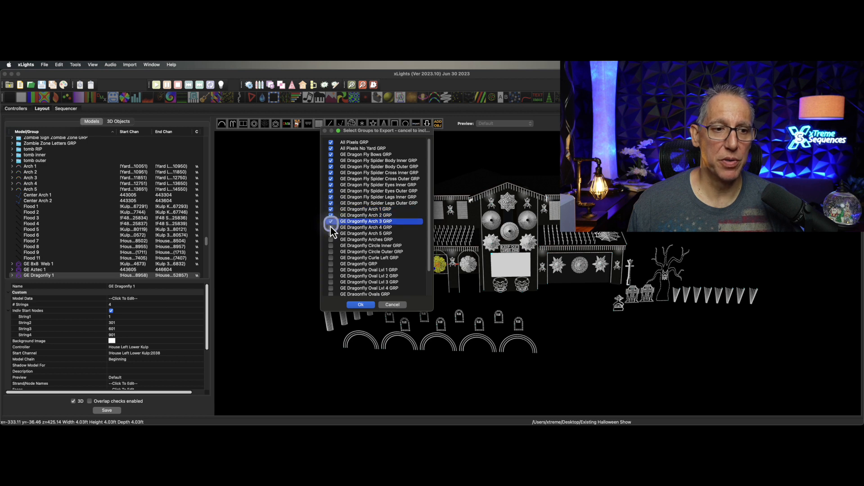
click(360, 304)
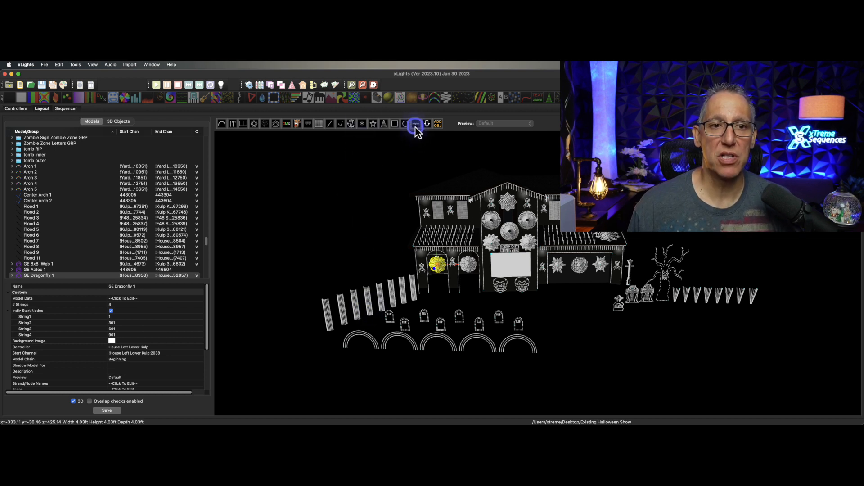
click(416, 125)
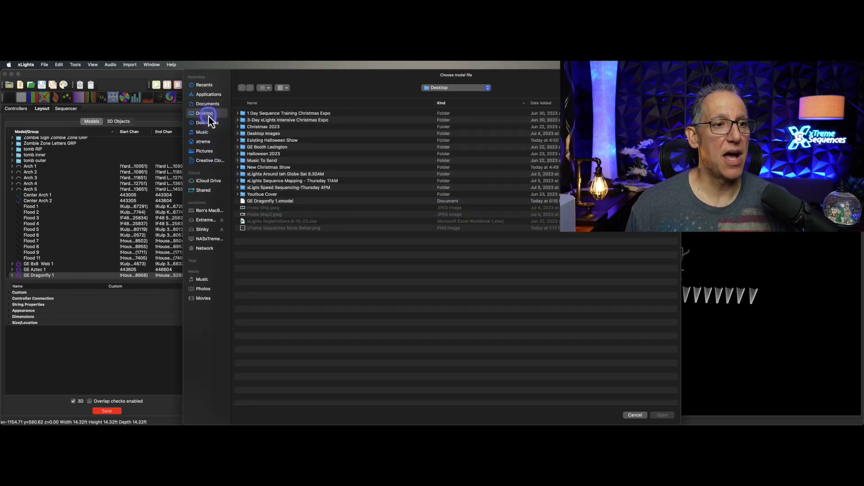
click(270, 201)
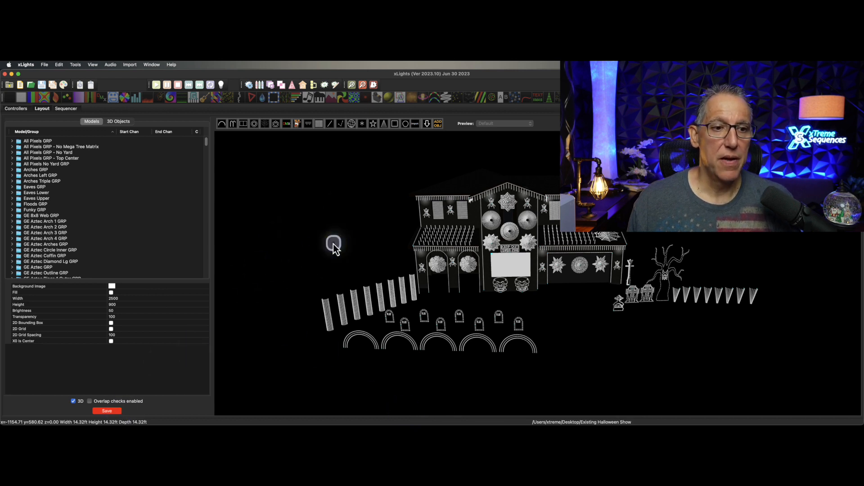
Cancel the model import into the Halloween show and switch to the New Christmas Show folder.
click(493, 218)
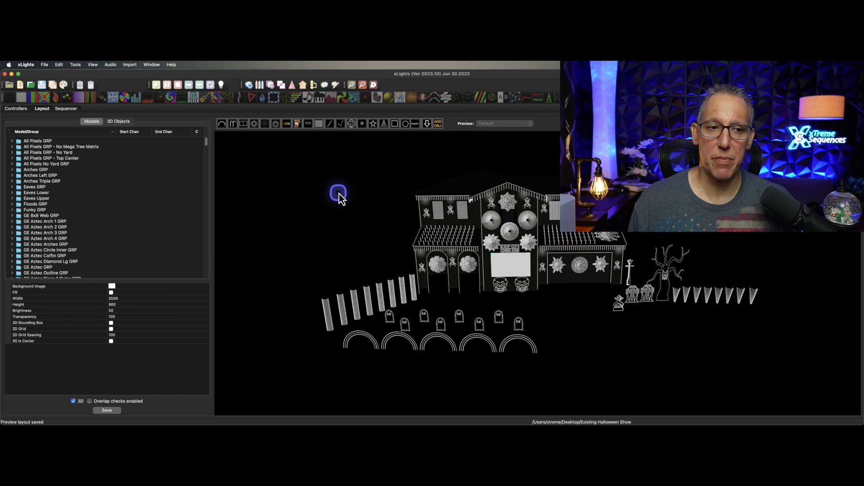
right_click(339, 194)
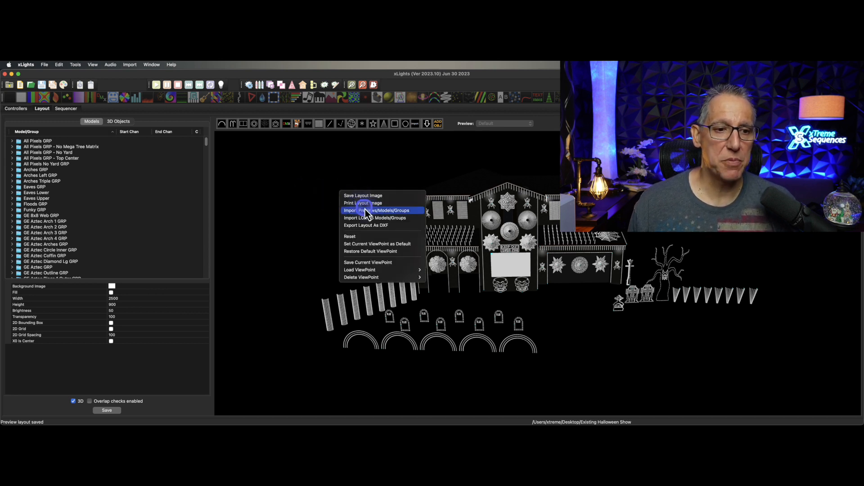
mouse_move(379, 220)
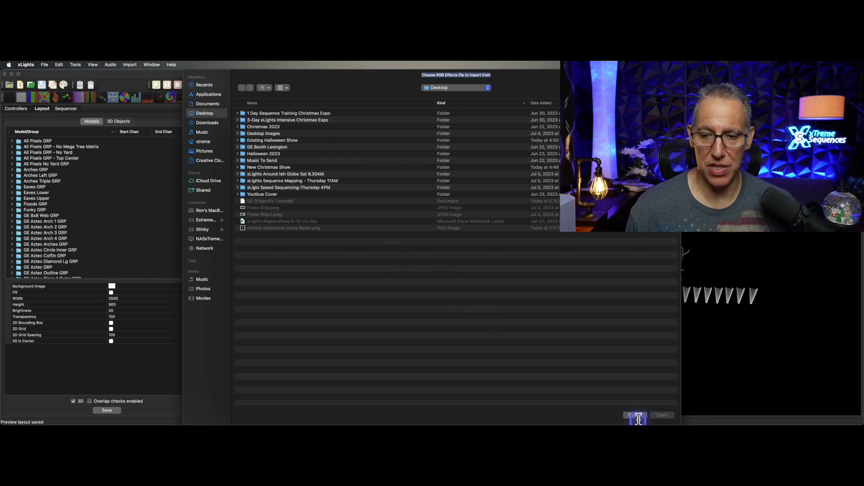
click(636, 415)
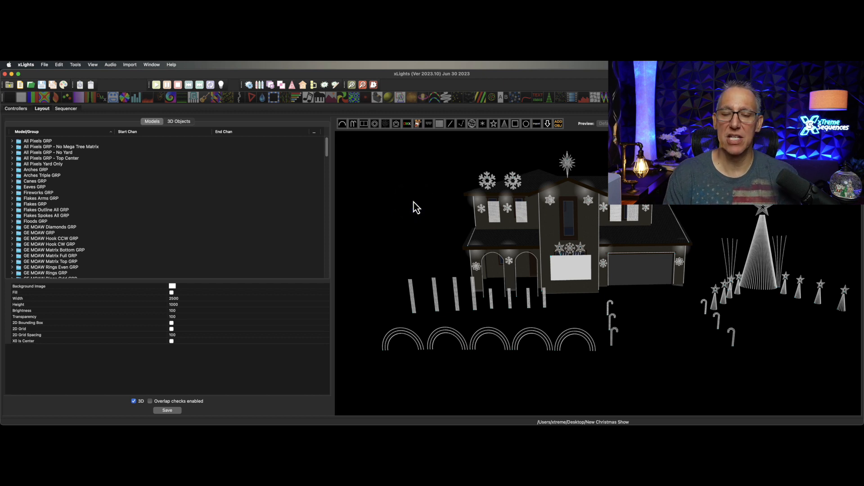
Load Existing Halloween Show's xlights_rgbeffects.xml into the Import Previews and Models dialog.
right_click(418, 203)
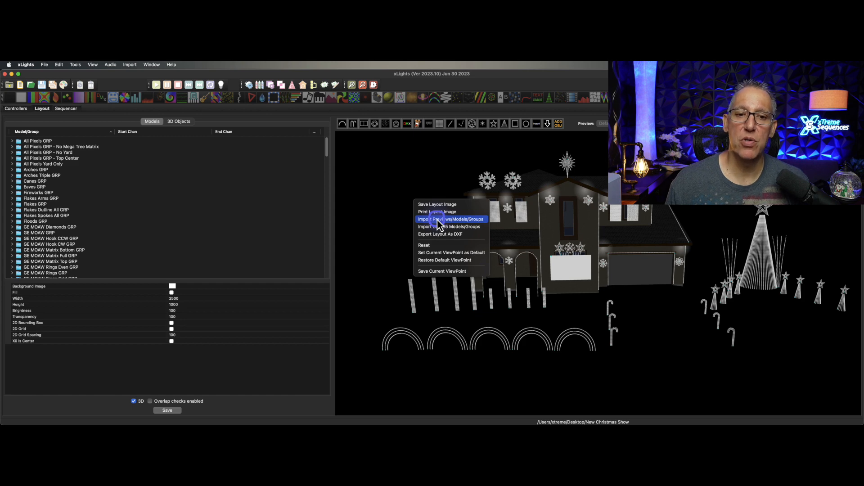
click(450, 219)
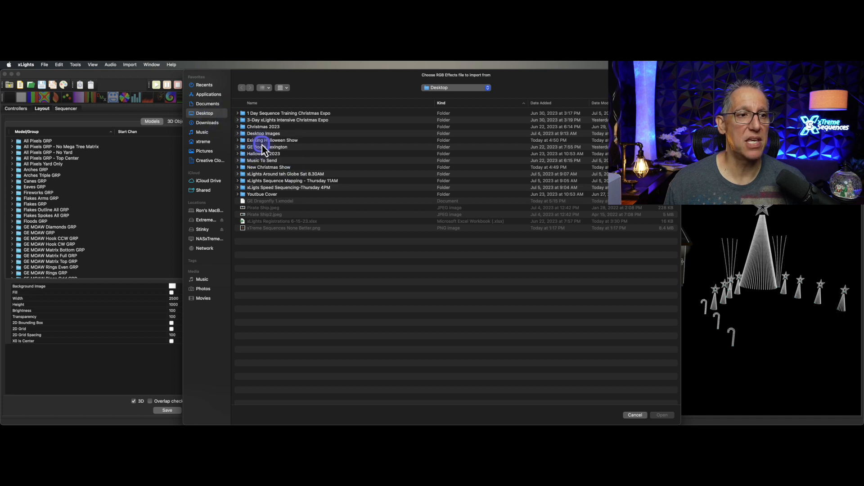
double_click(271, 140)
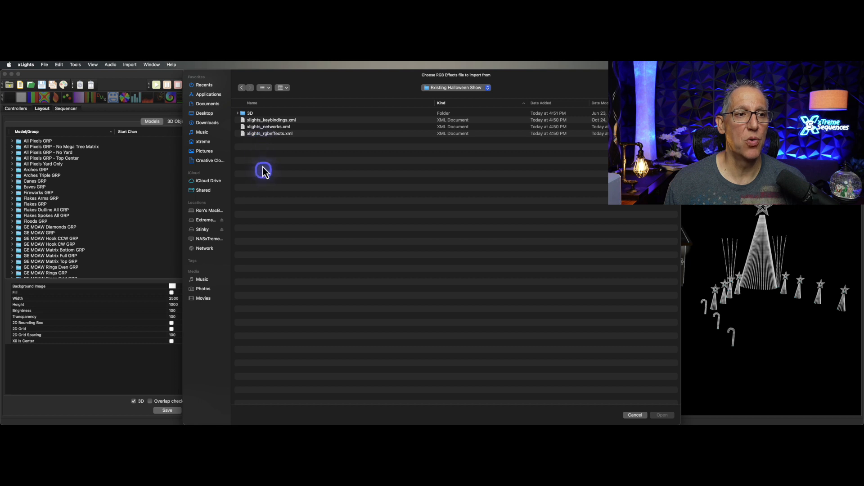
click(270, 133)
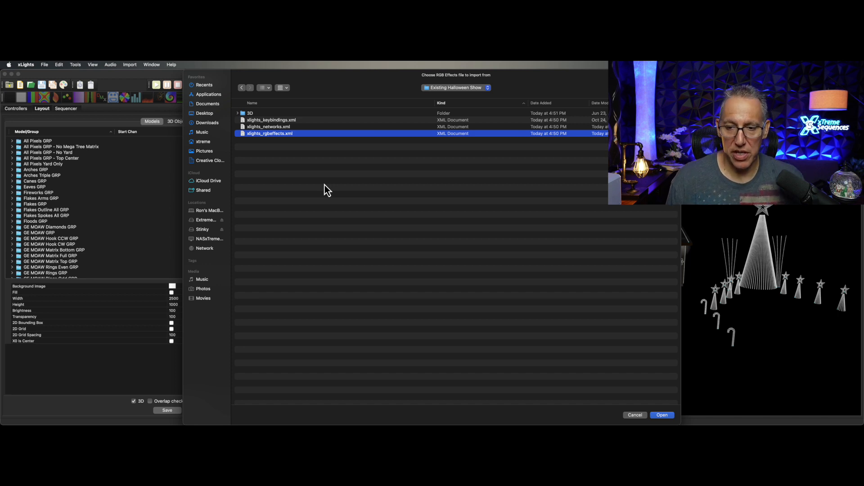
click(661, 415)
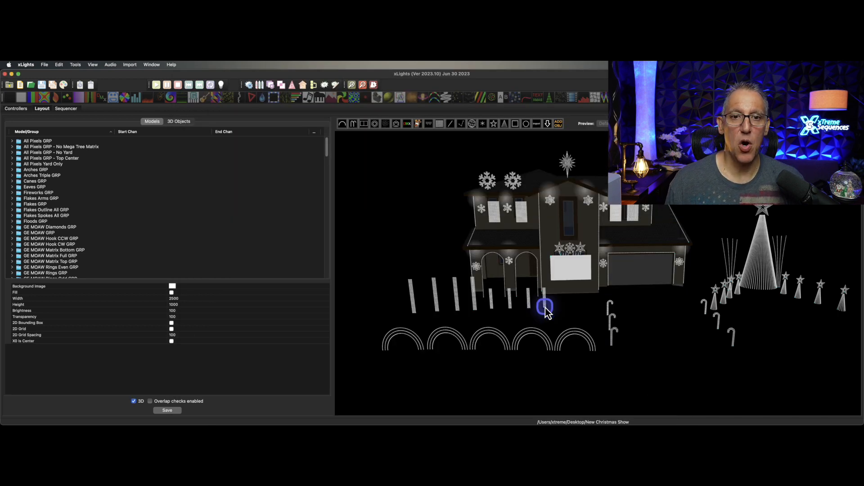
click(374, 123)
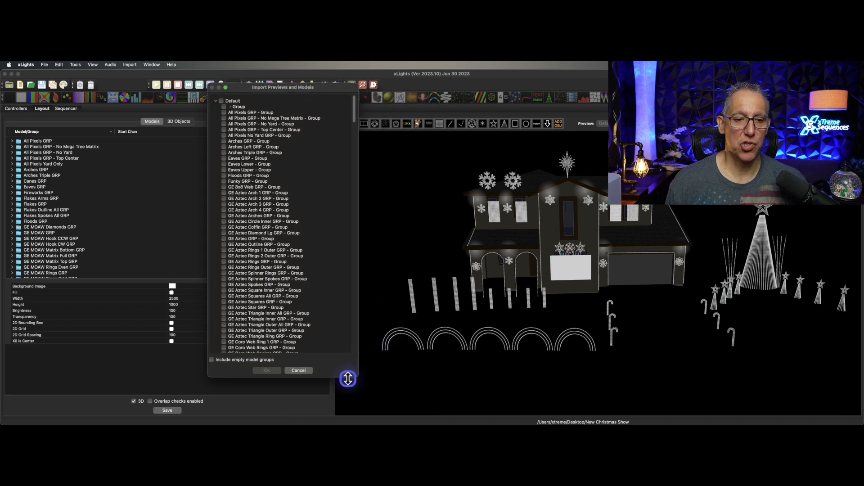
Tick all GE Rosa Grande GRP groups, Feather through Torch and Web, using shift-click ranges.
drag(348, 378, 378, 419)
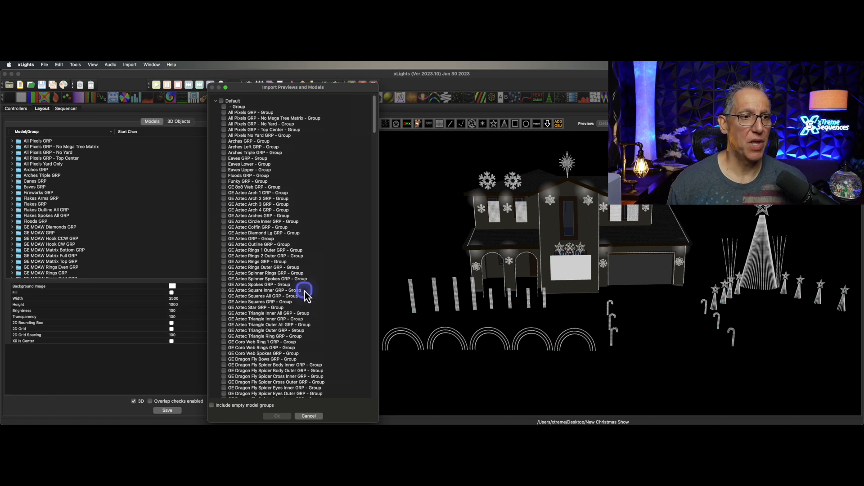
scroll(down, 3)
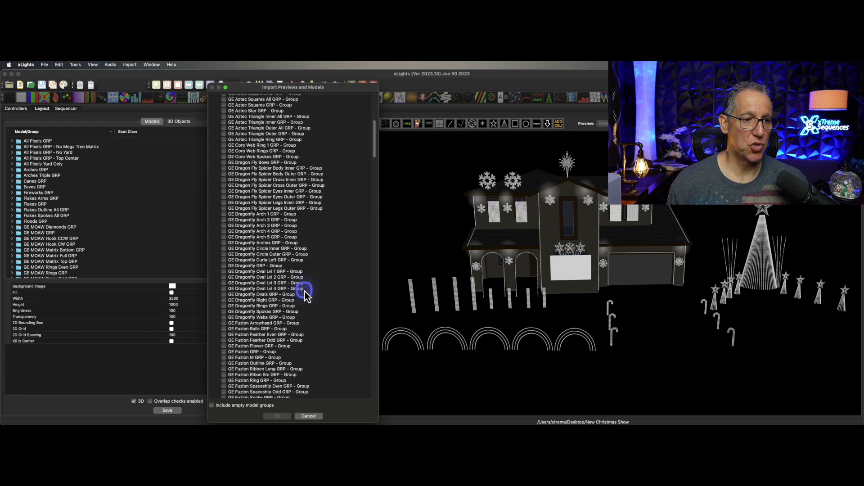
scroll(down, 3)
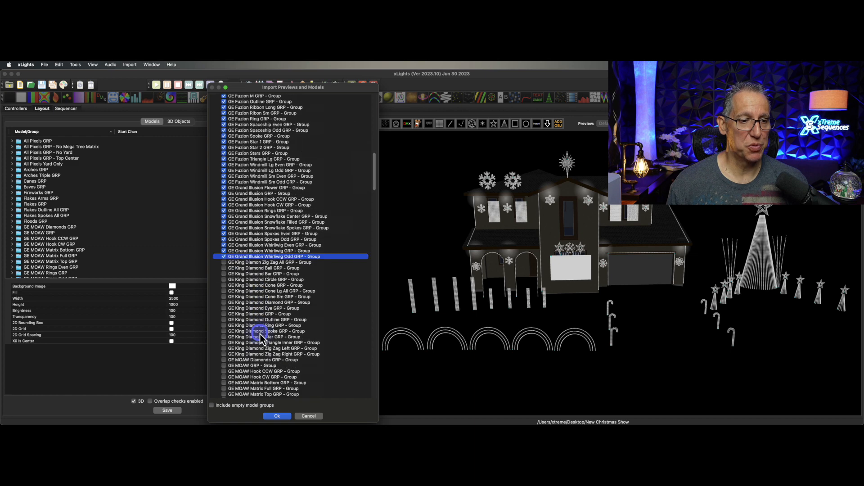
scroll(down, 3)
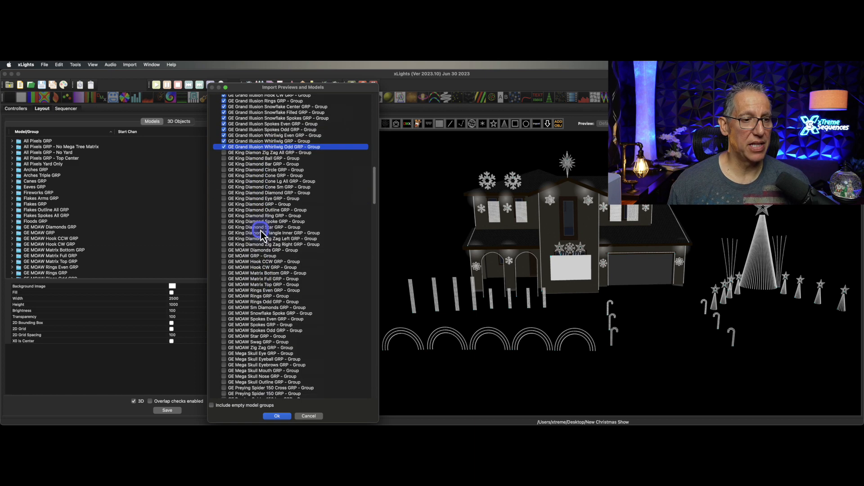
scroll(down, 3)
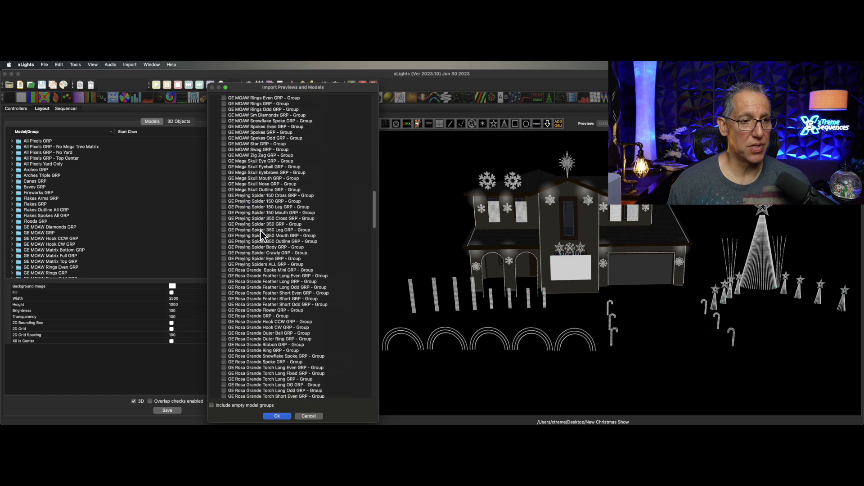
scroll(down, 3)
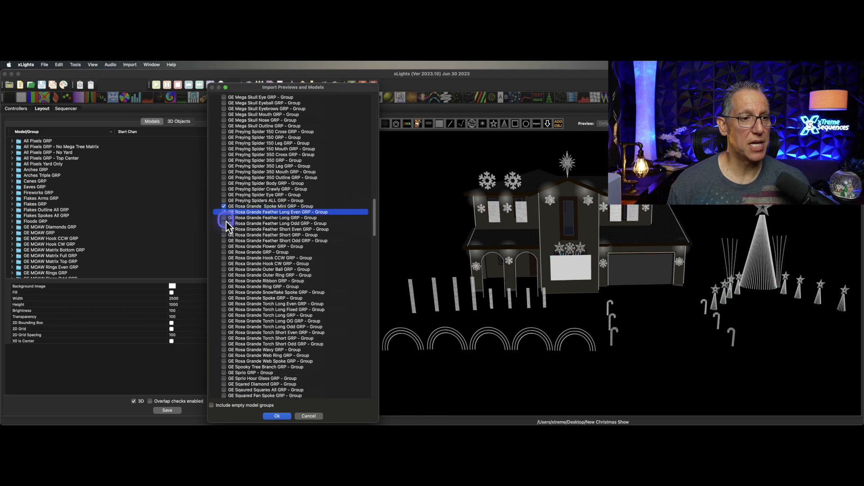
click(223, 211)
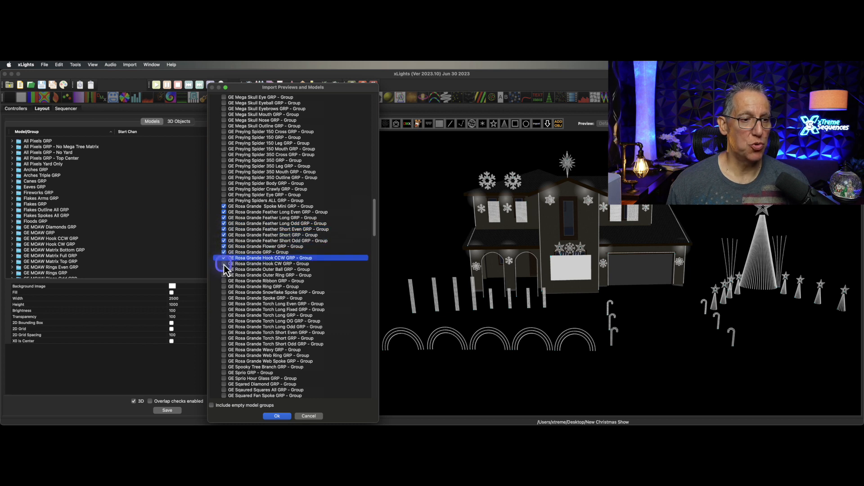
click(270, 274)
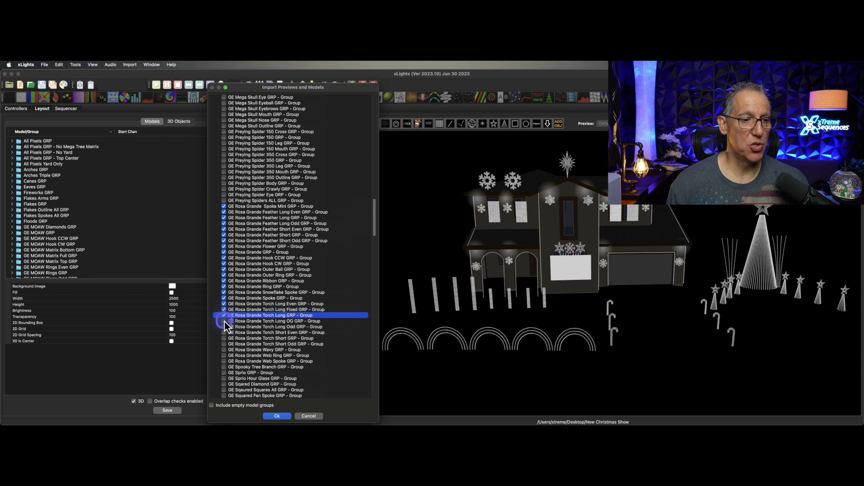
click(275, 332)
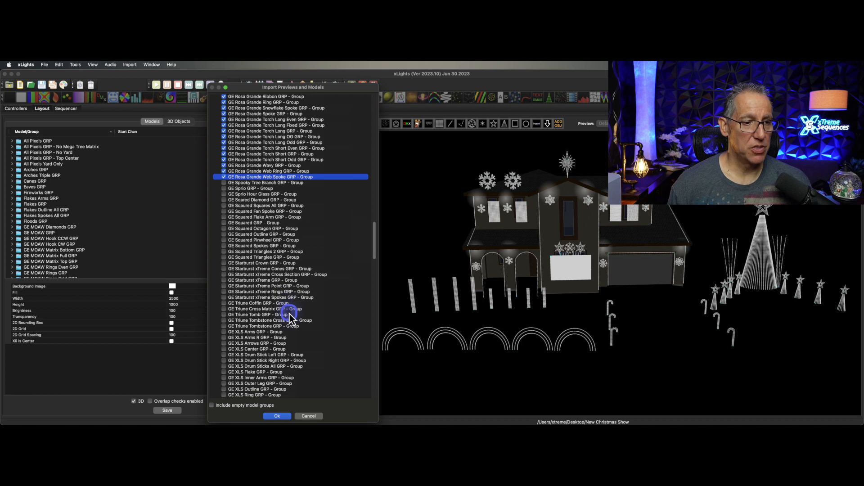
Tick the individual Ice icicle models for import.
scroll(down, 3)
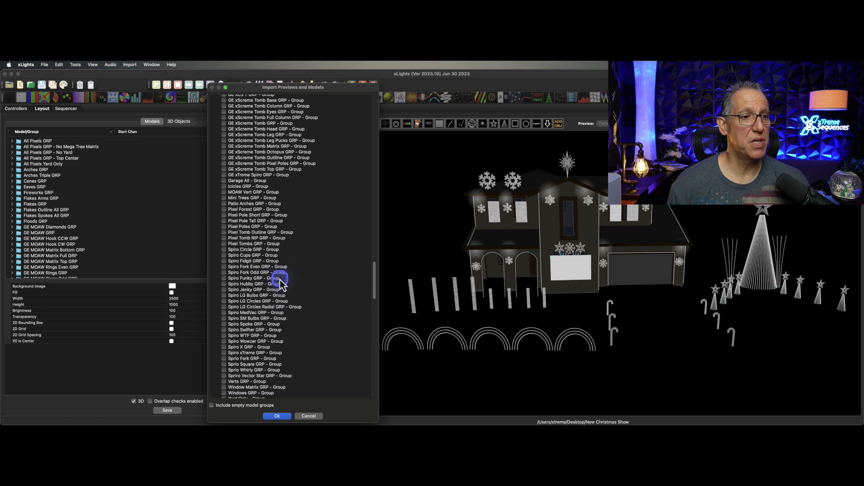
scroll(down, 3)
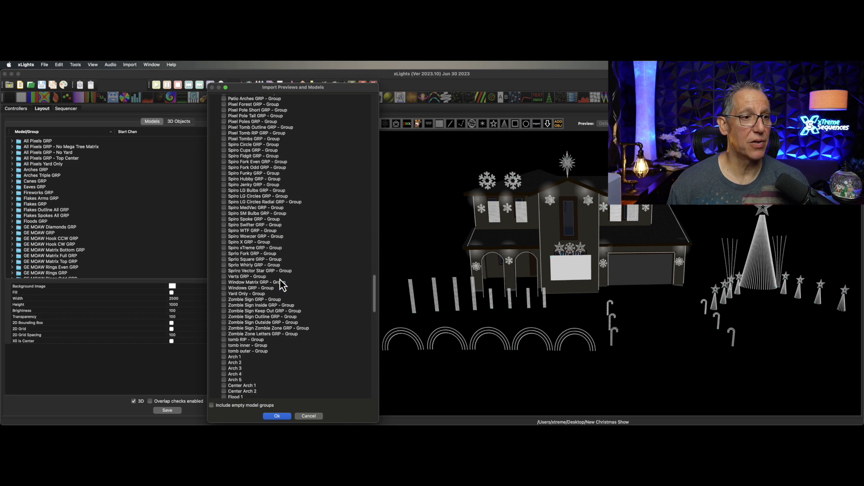
scroll(down, 3)
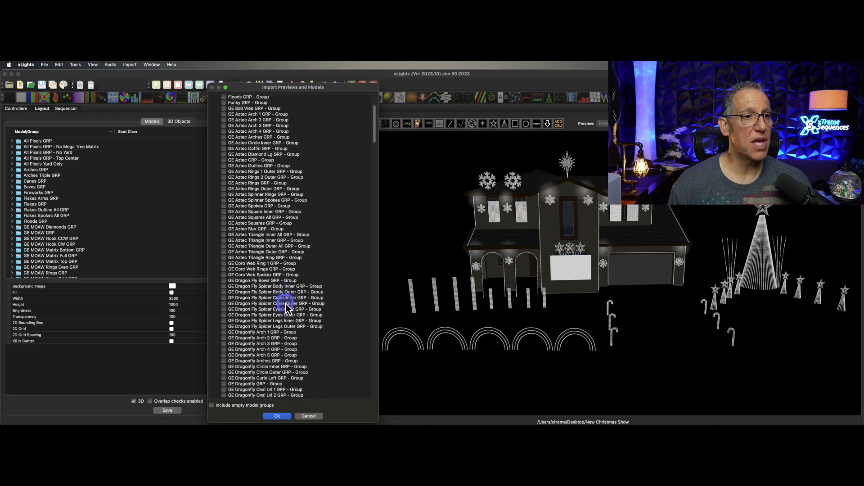
scroll(down, 3)
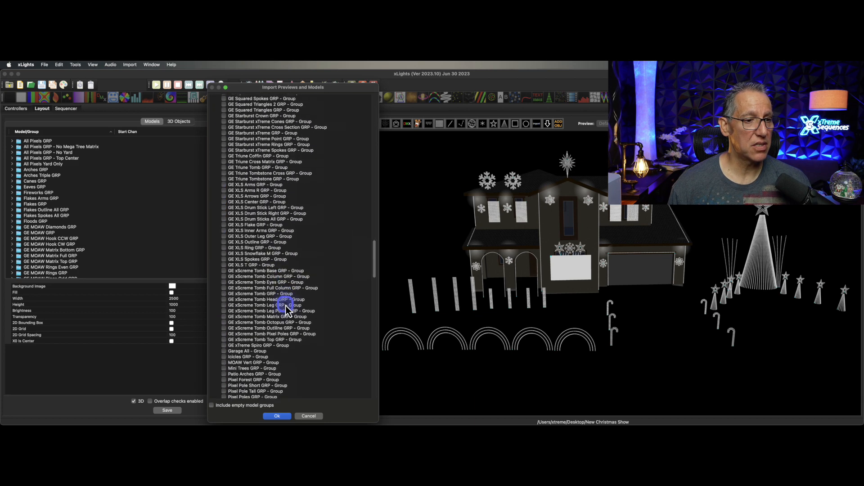
scroll(down, 3)
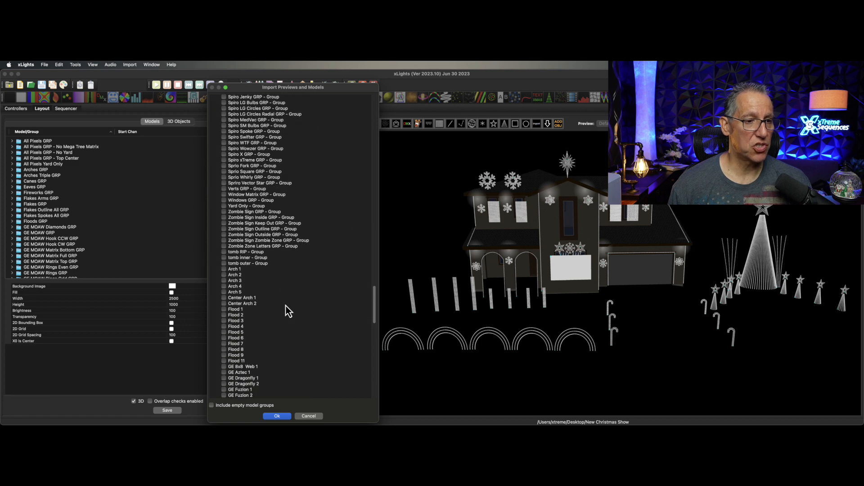
scroll(down, 3)
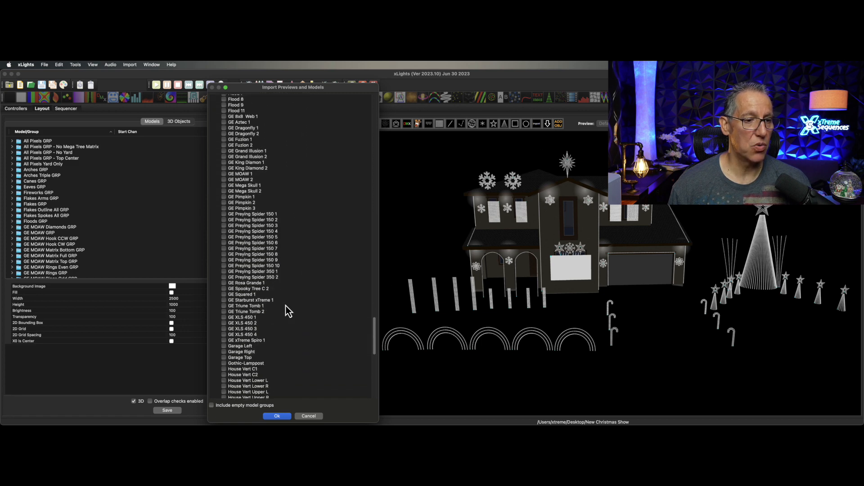
scroll(down, 3)
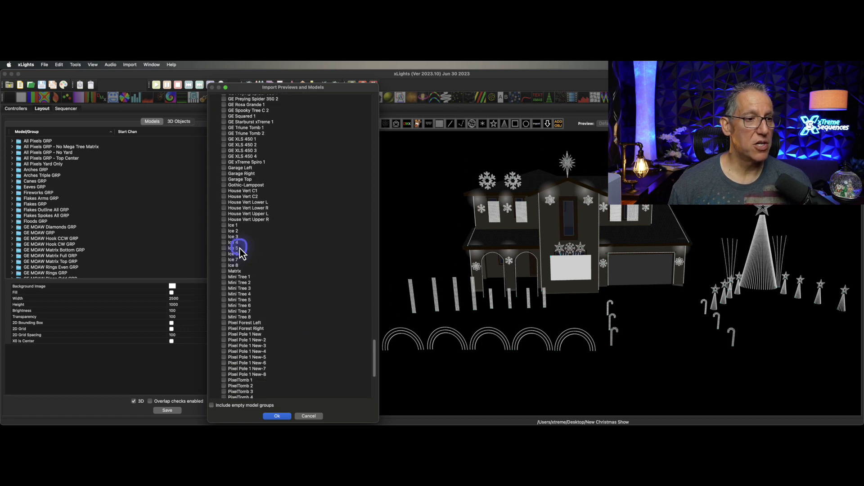
click(232, 231)
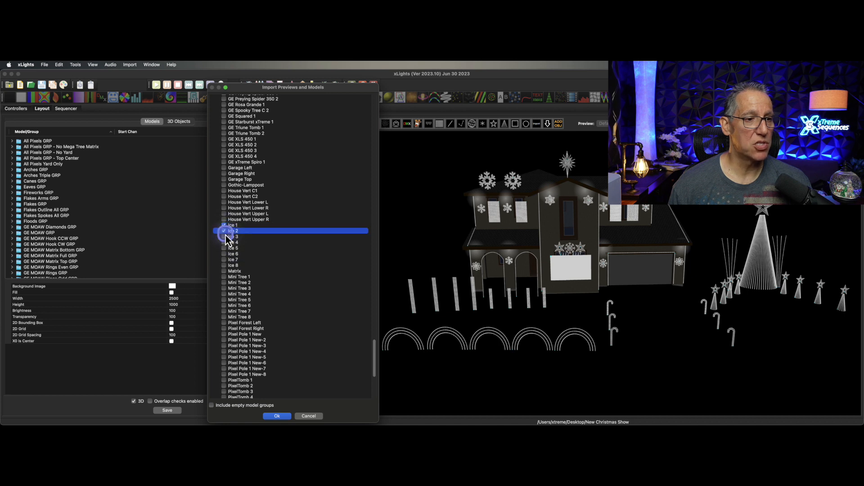
click(231, 253)
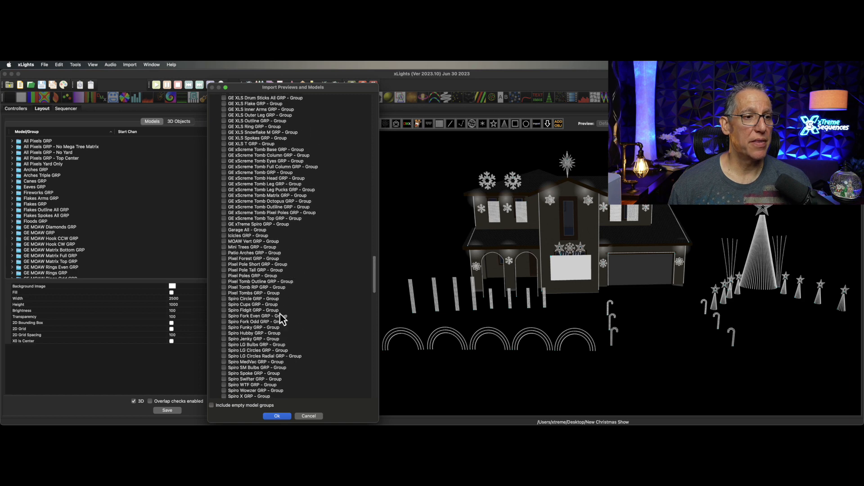
Tick the Eaves group and the Icicles GRP group for import.
scroll(down, 3)
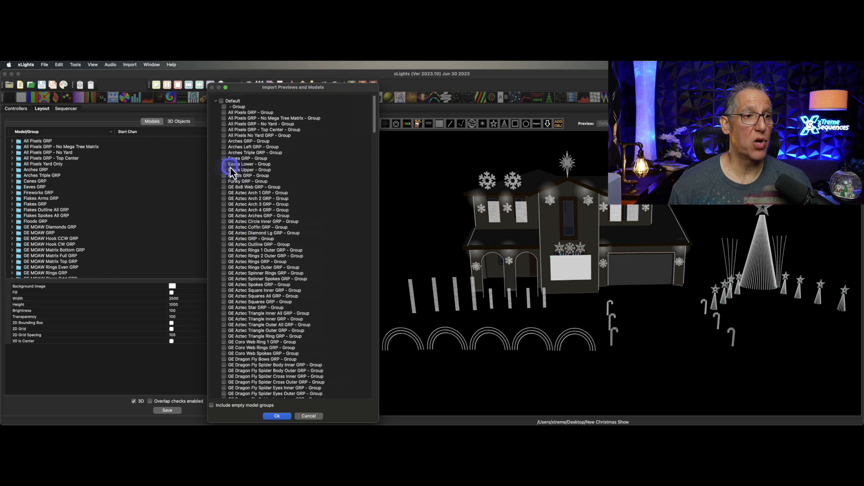
click(226, 158)
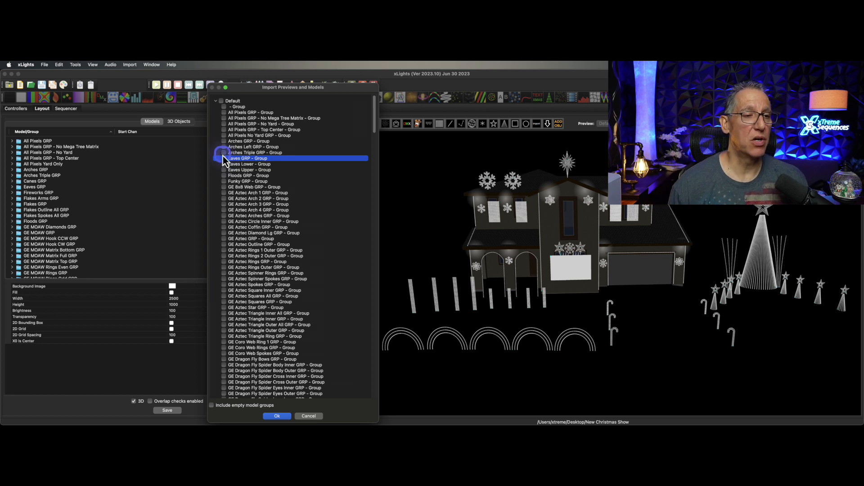
click(223, 158)
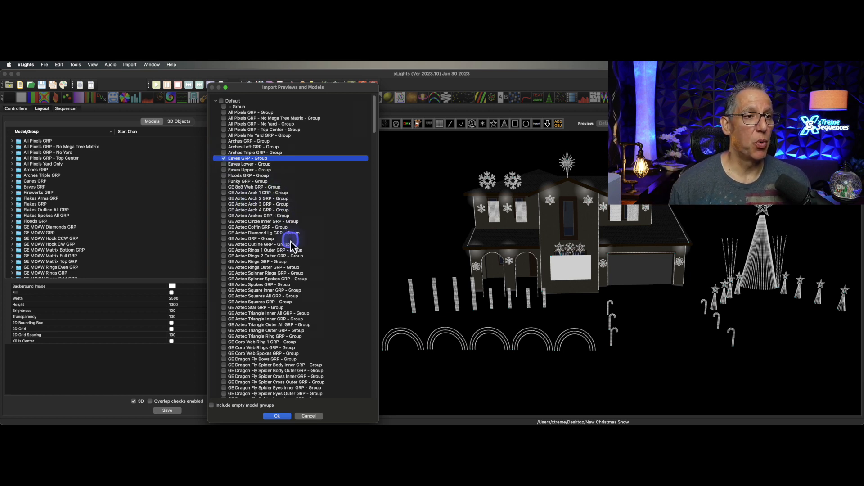
scroll(down, 3)
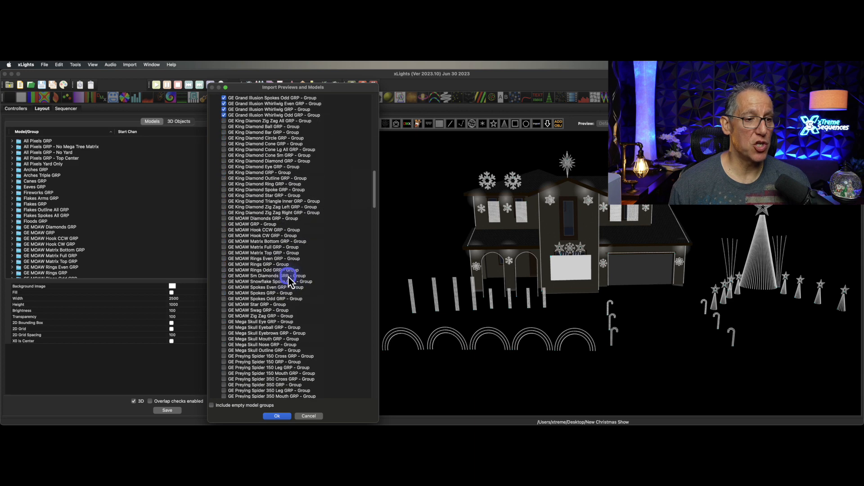
scroll(down, 3)
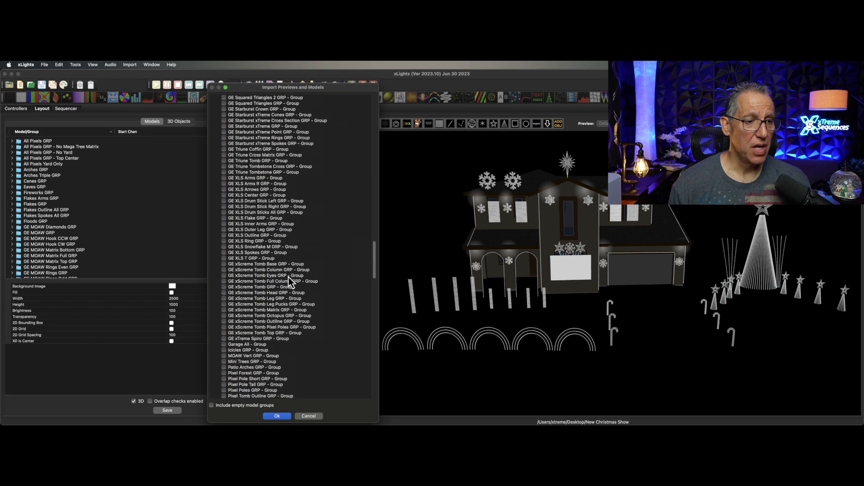
scroll(down, 3)
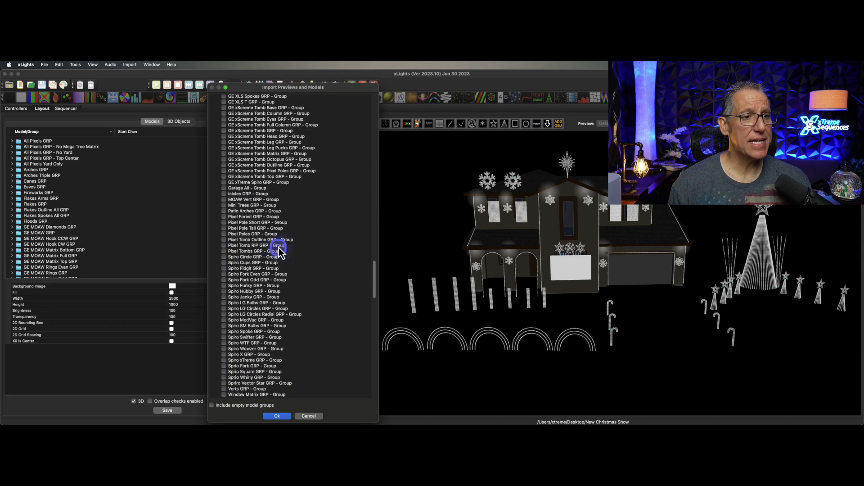
click(223, 193)
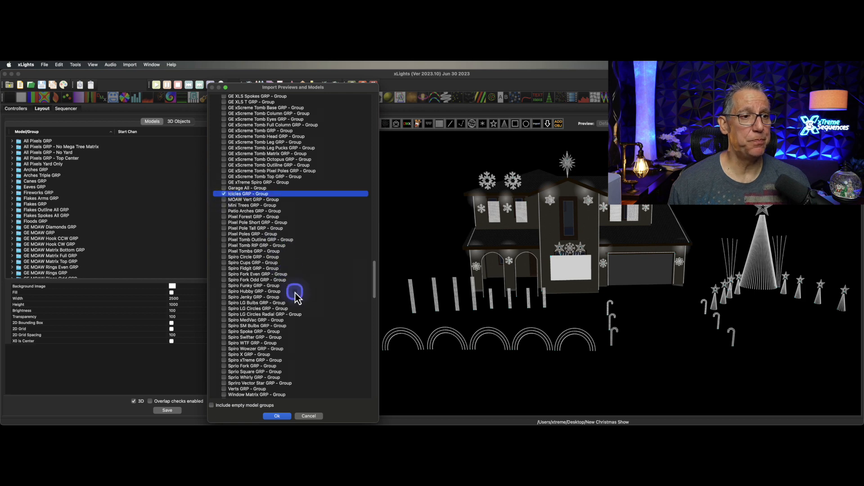
Tick Grand Left3 further down the import list.
scroll(down, 3)
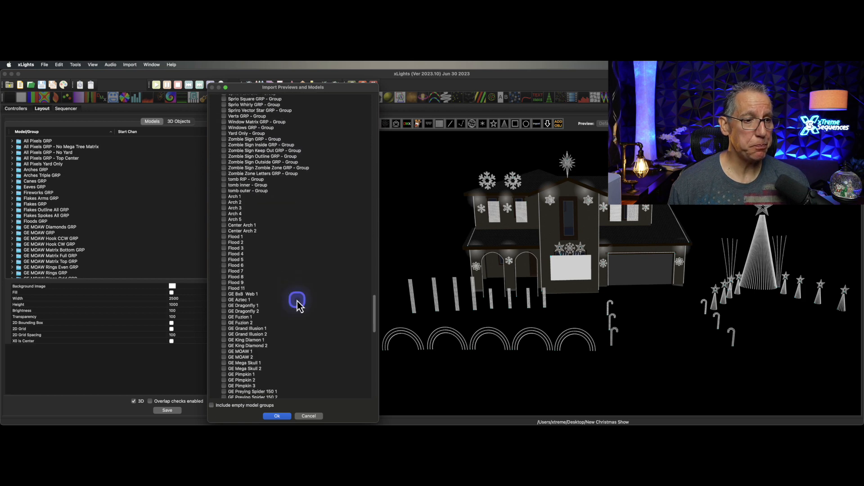
scroll(down, 3)
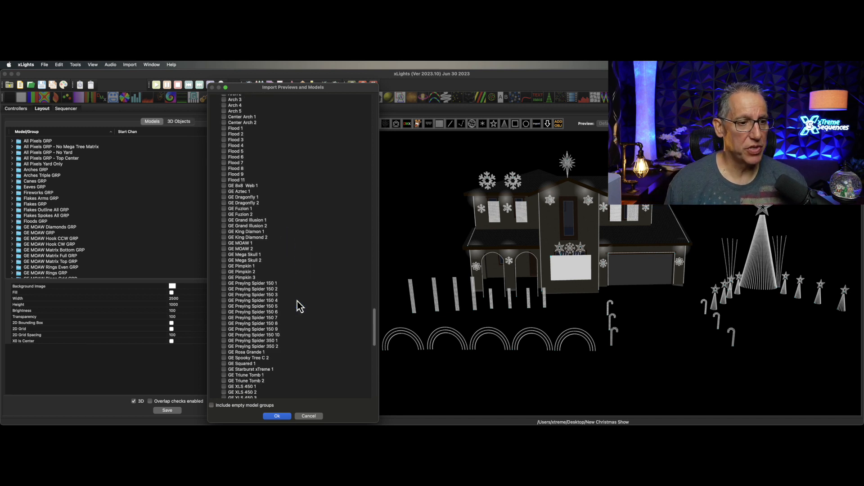
scroll(down, 3)
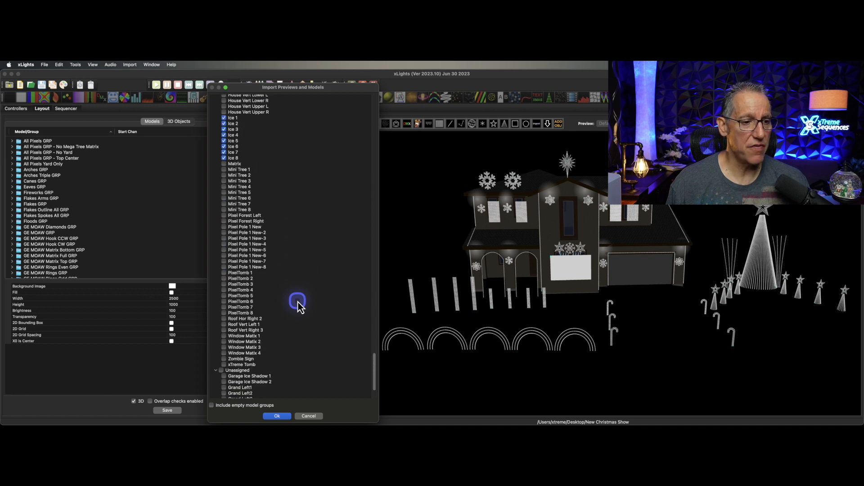
scroll(down, 3)
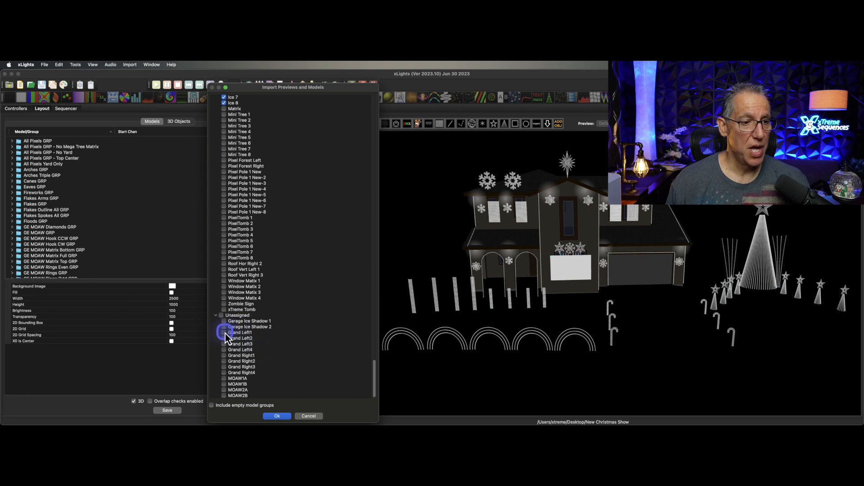
click(241, 343)
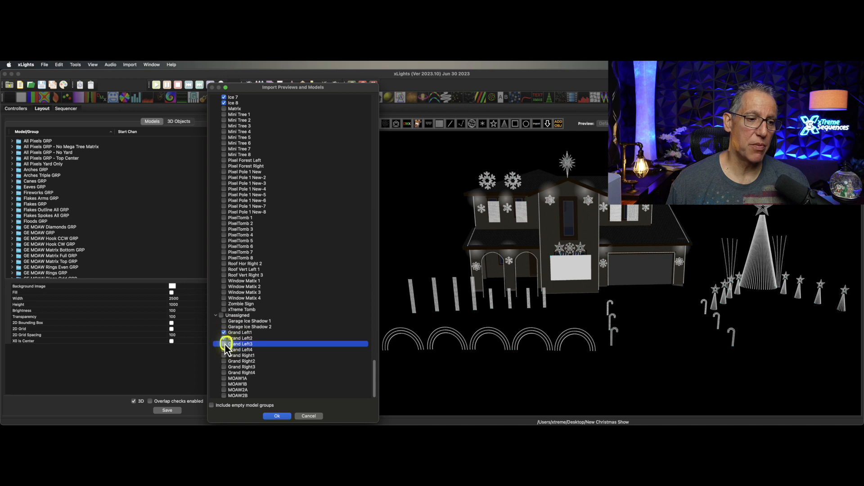
Tick another Grand Left model for import.
click(223, 355)
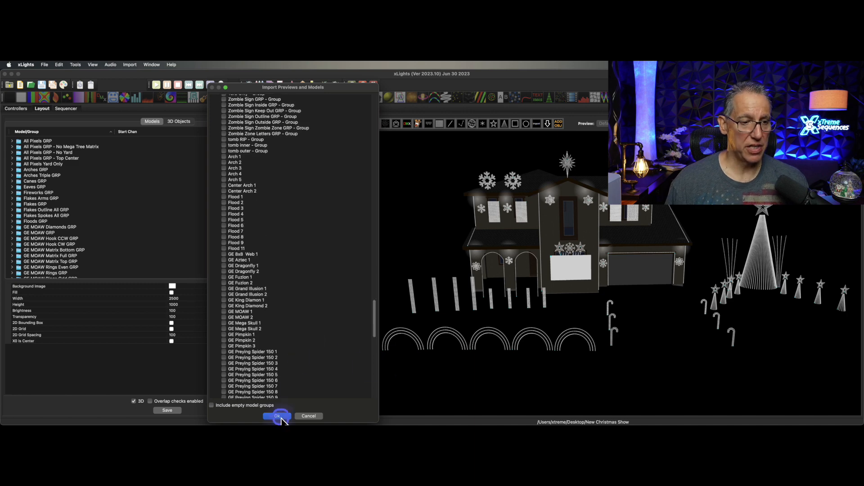
Confirm the import with Ok and dismiss the 'could not calculate start channels' warning.
click(276, 415)
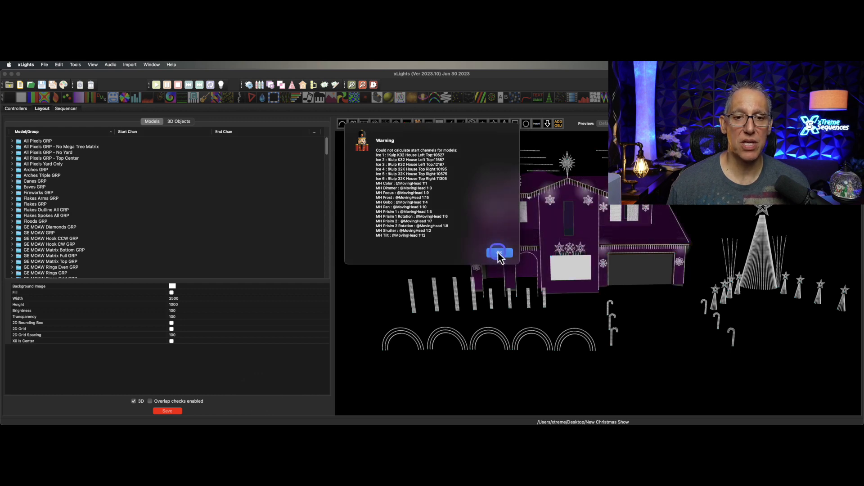
click(498, 253)
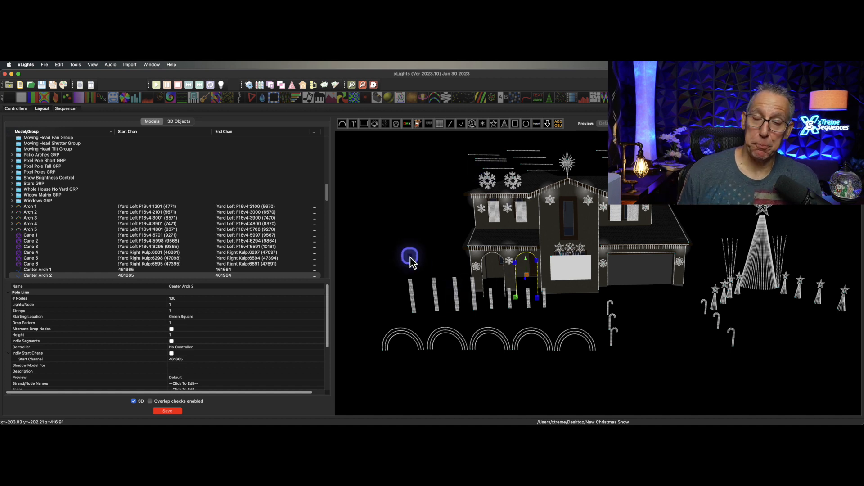
mouse_move(411, 262)
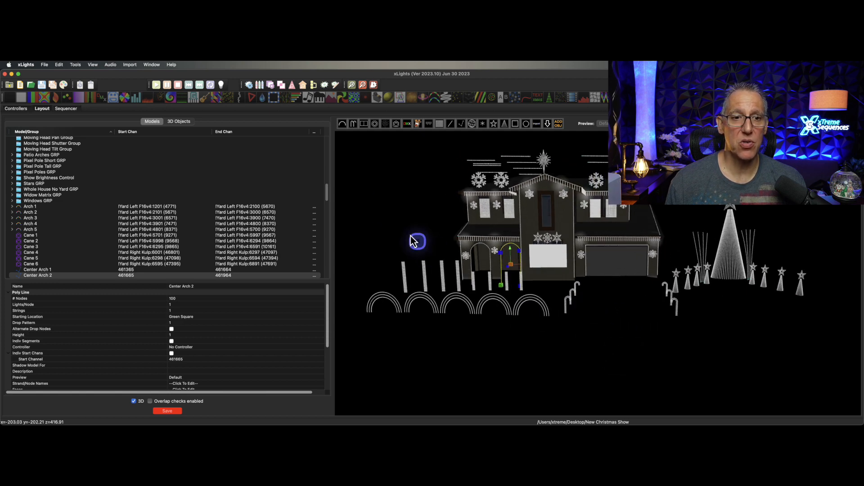
Reopen Existing Halloween Show's xlights_rgbeffects.xml via Import xLights Models/Groups.
right_click(418, 241)
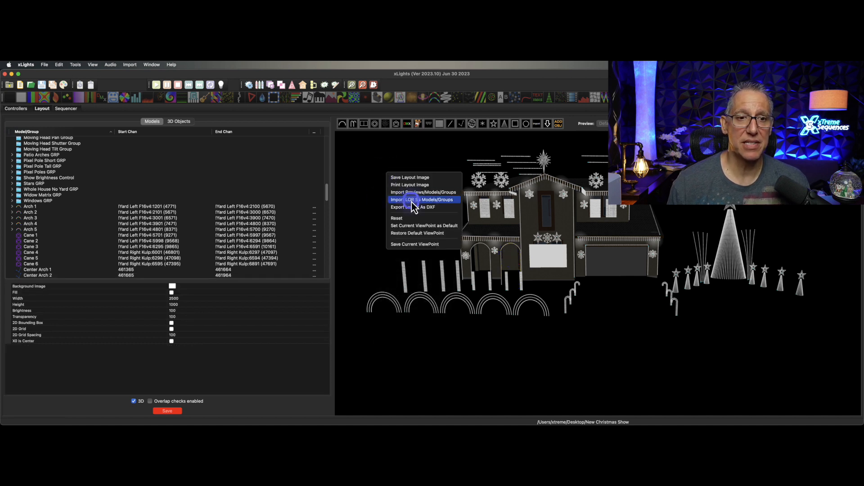
click(424, 199)
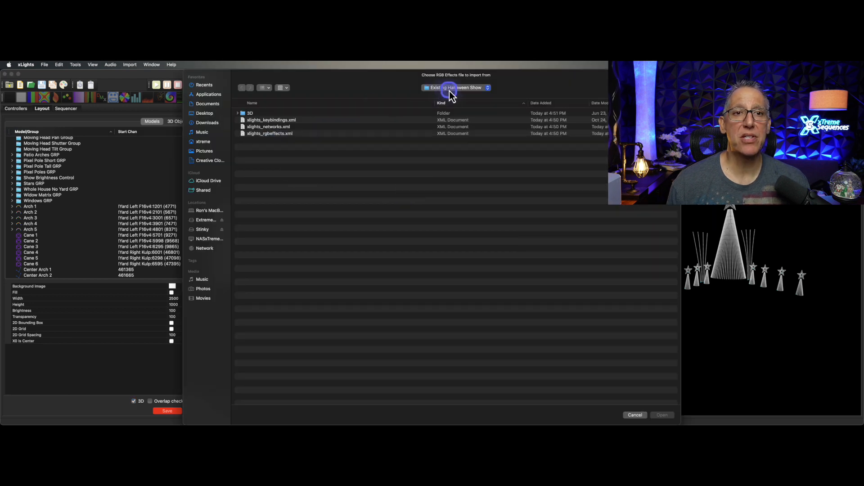
click(269, 133)
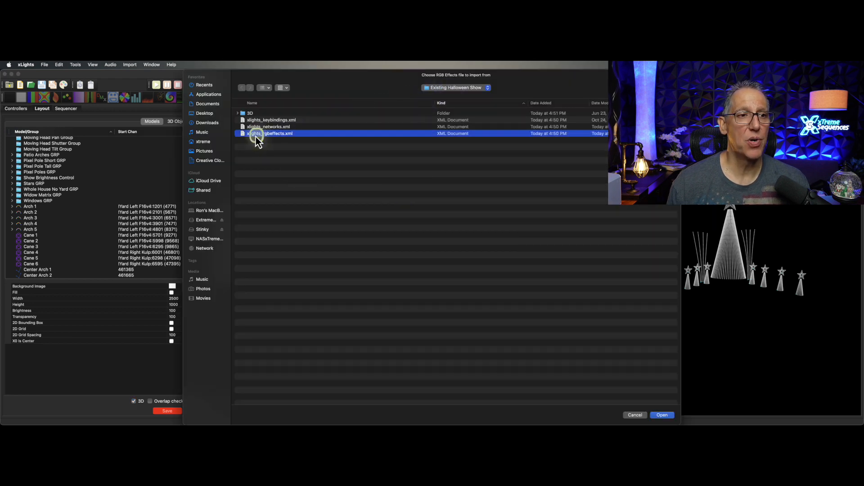
click(661, 415)
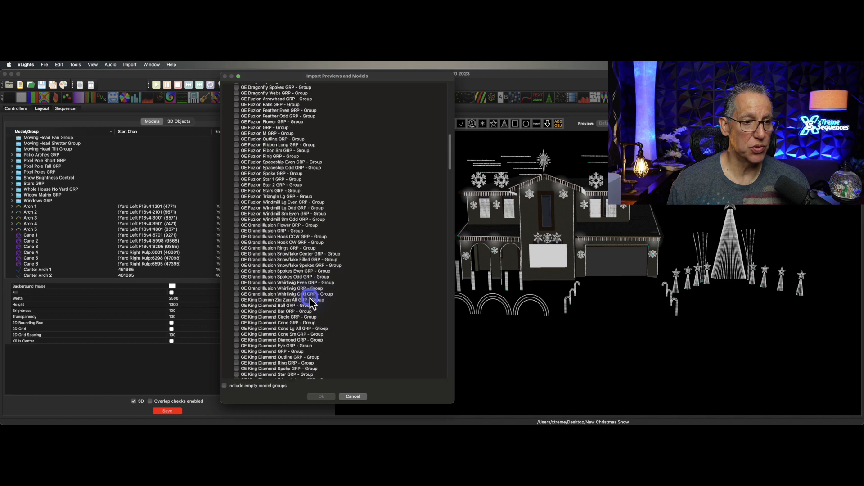
Tick GE Grand Illusion 1 and GE Grand Illusion 2 for import.
scroll(down, 3)
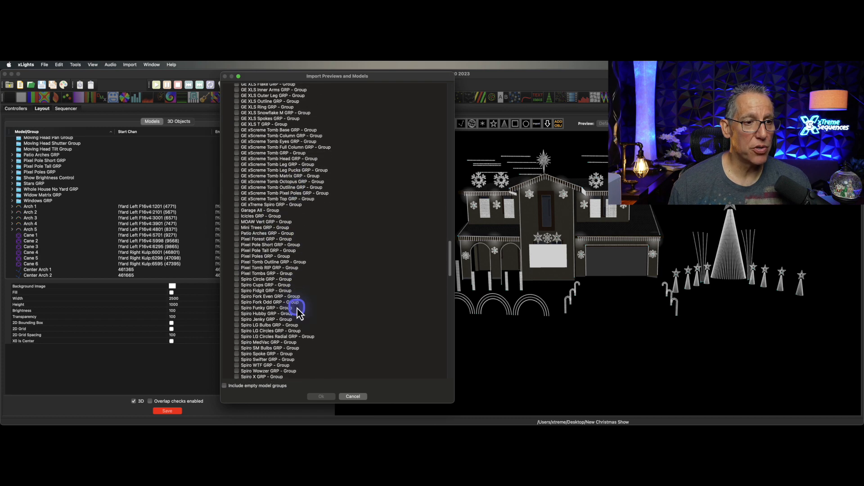
scroll(down, 3)
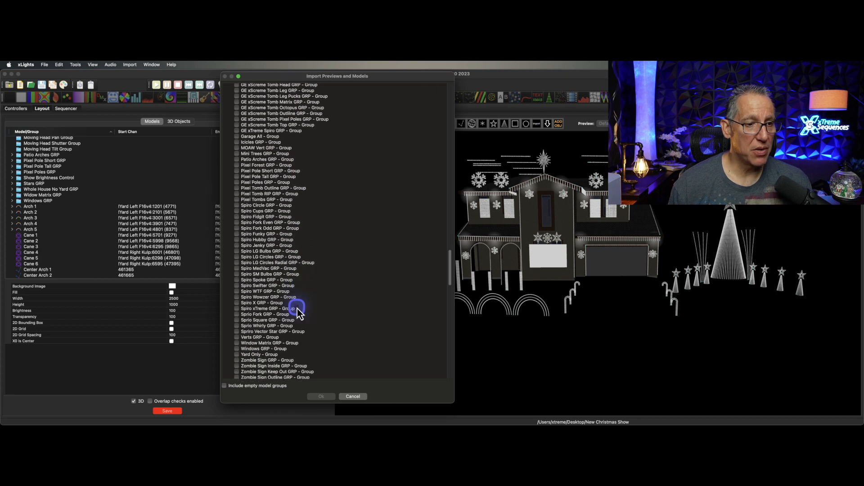
scroll(down, 3)
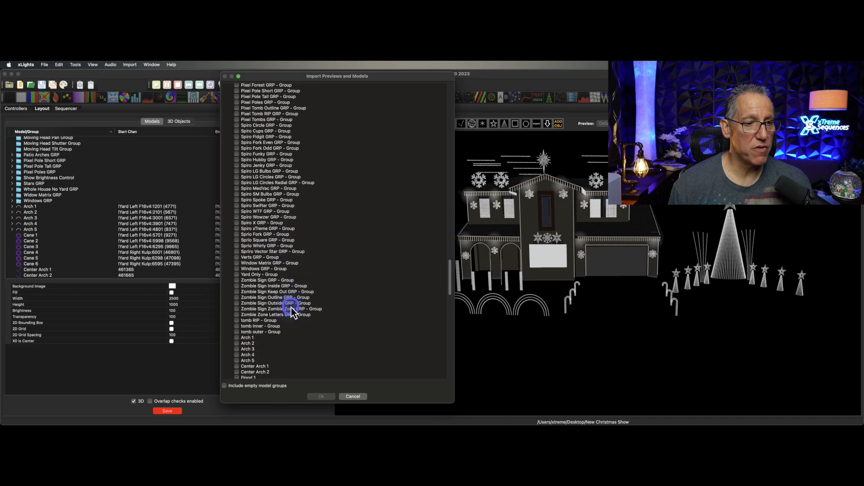
scroll(down, 3)
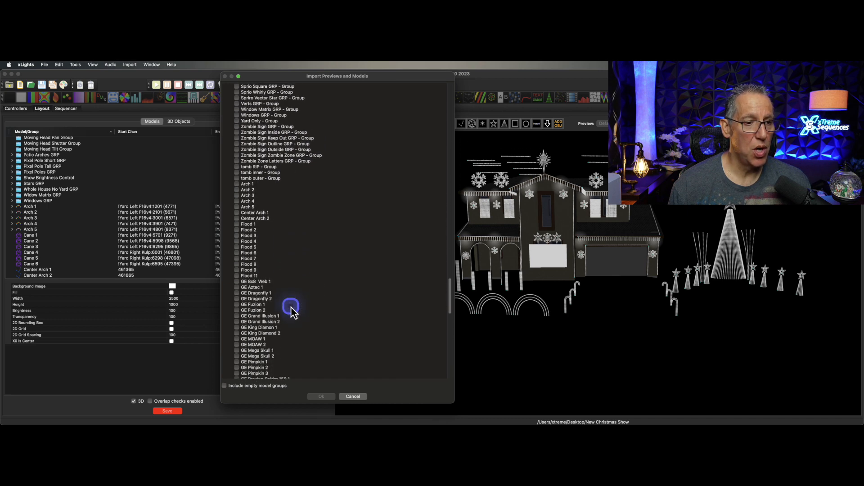
scroll(down, 3)
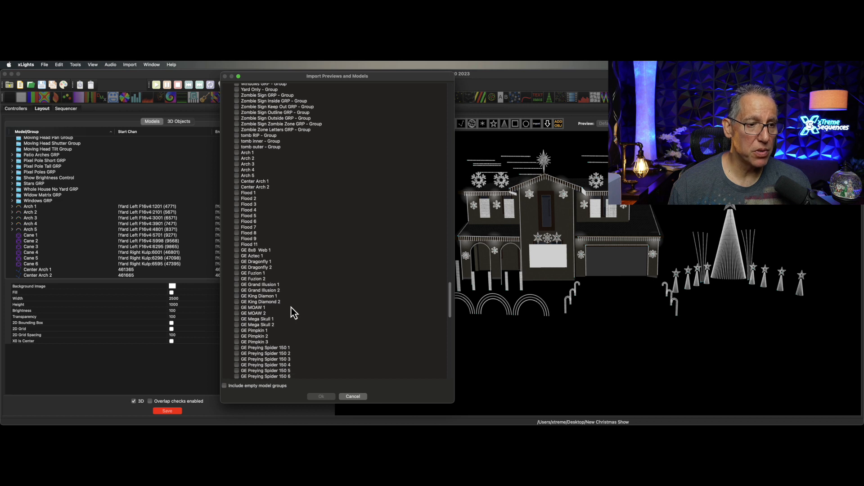
click(238, 285)
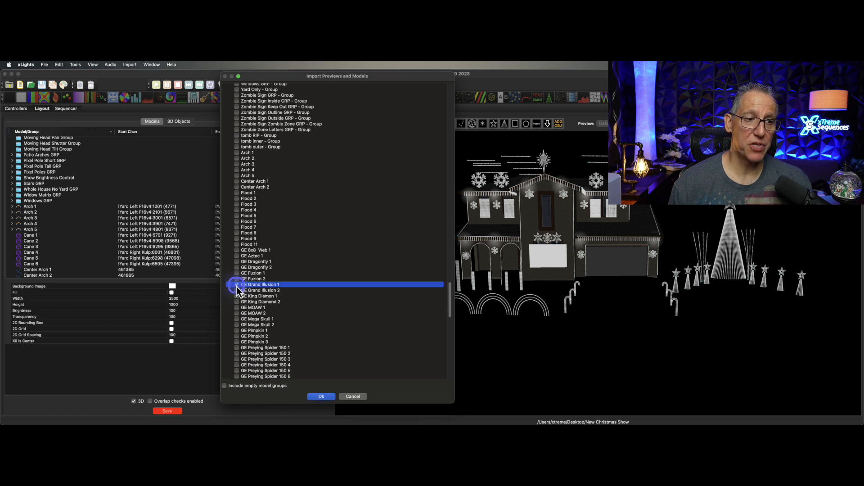
click(262, 290)
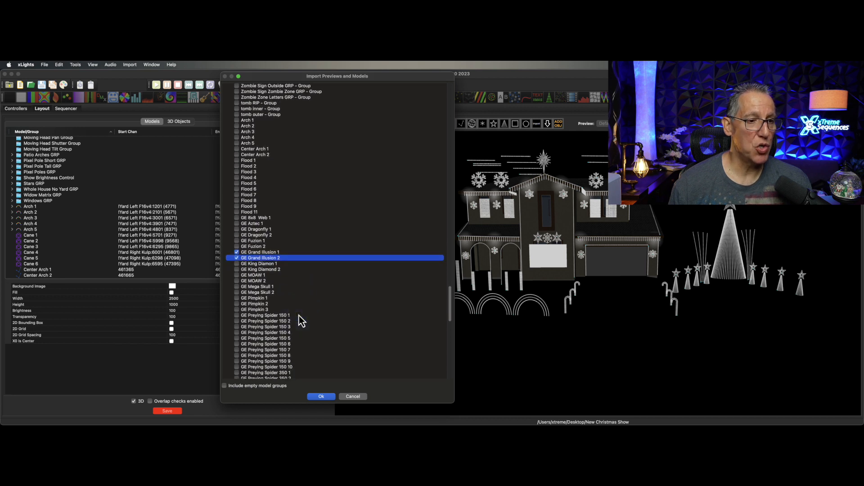
Tick GE Rosa Grande 1 for import.
scroll(down, 3)
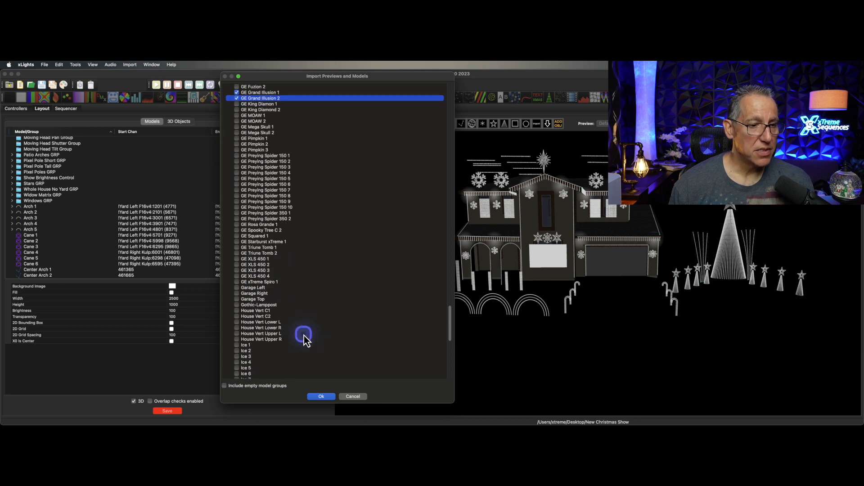
scroll(down, 3)
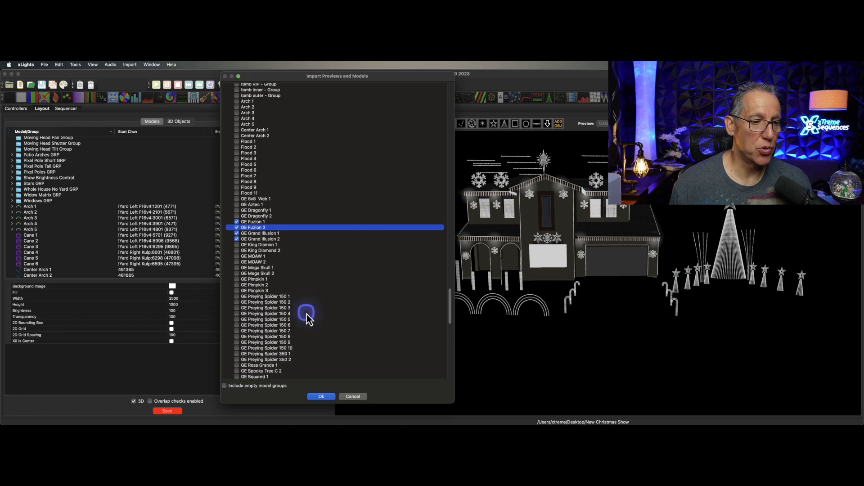
scroll(down, 3)
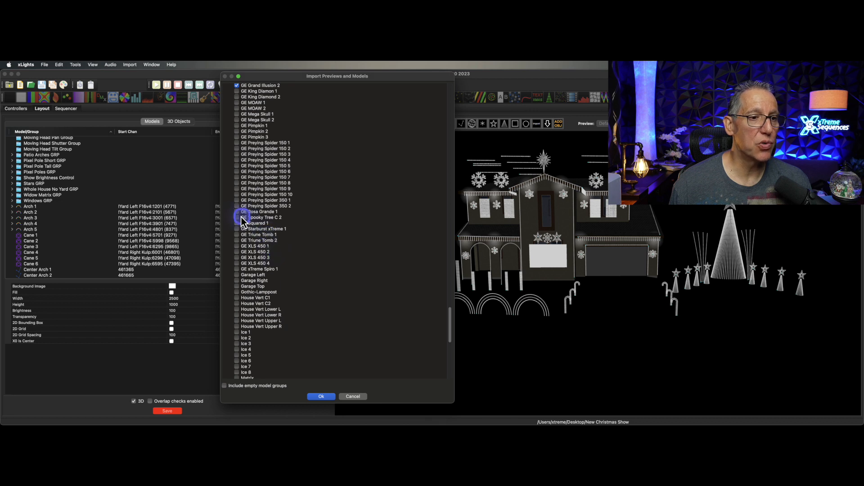
click(260, 213)
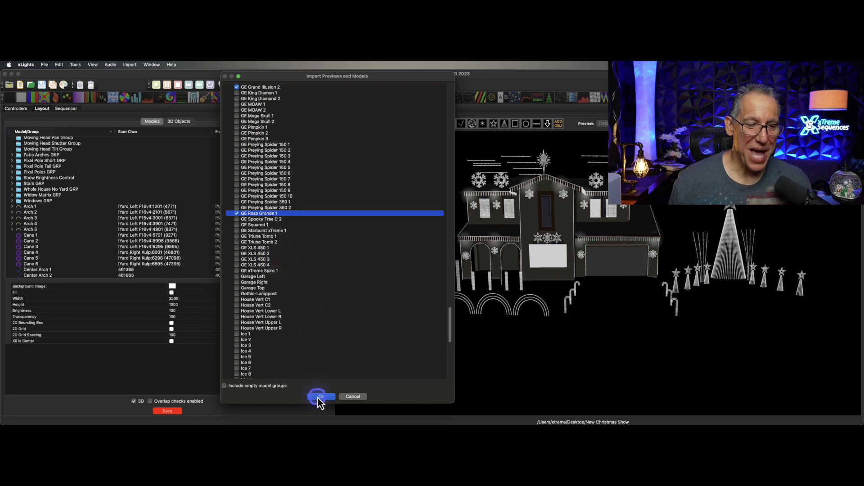
Confirm the second import and select the imported Grand Illusion prop on the house front.
click(319, 396)
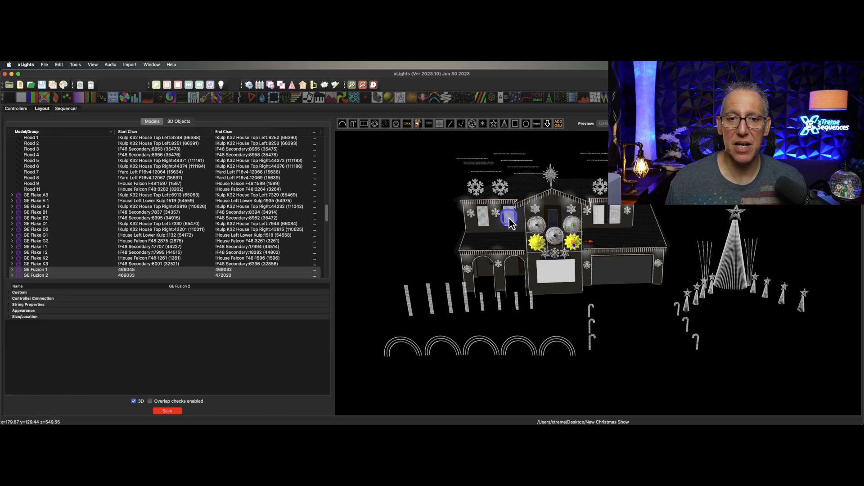
click(543, 223)
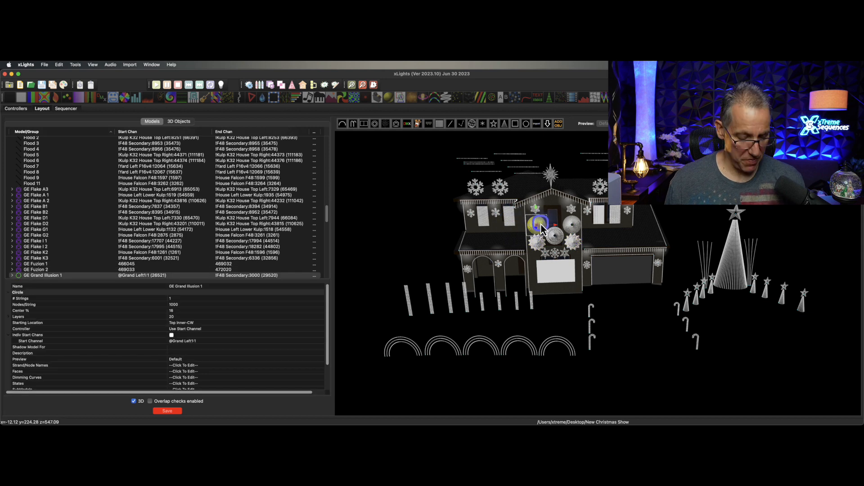